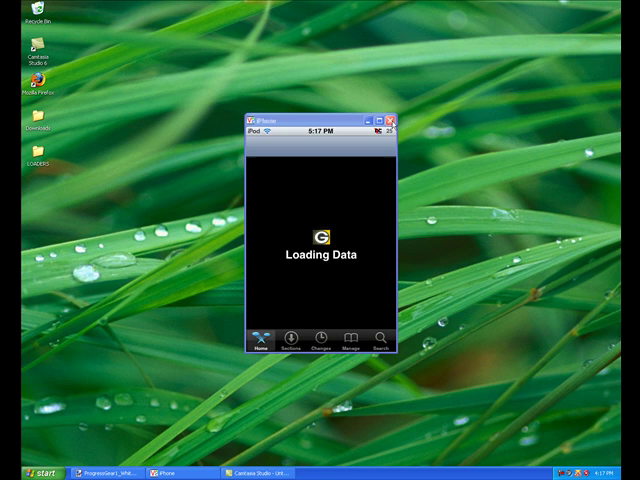
Step: Minimize the iPhone simulator window to reveal the desktop
click(404, 116)
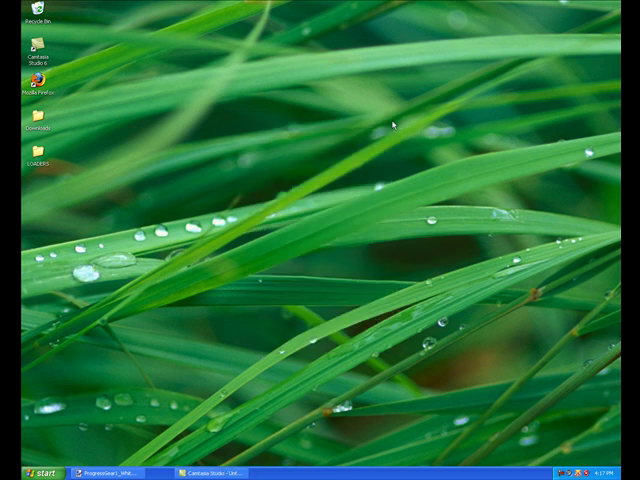
mouse_move(136, 428)
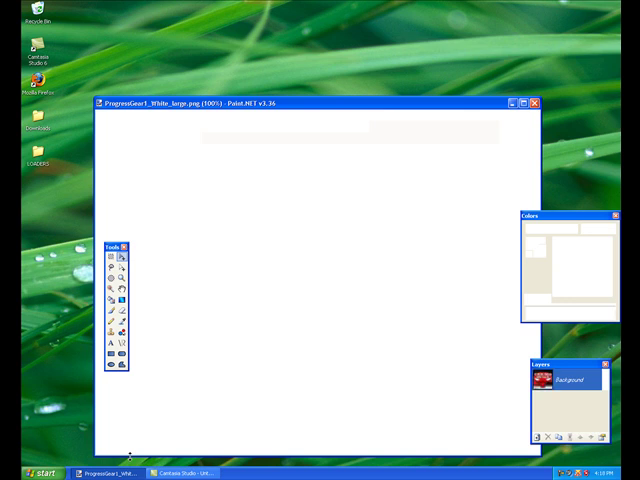
Step: Start Save As from the File menu for a new copy of the ProgressGear image
click(596, 228)
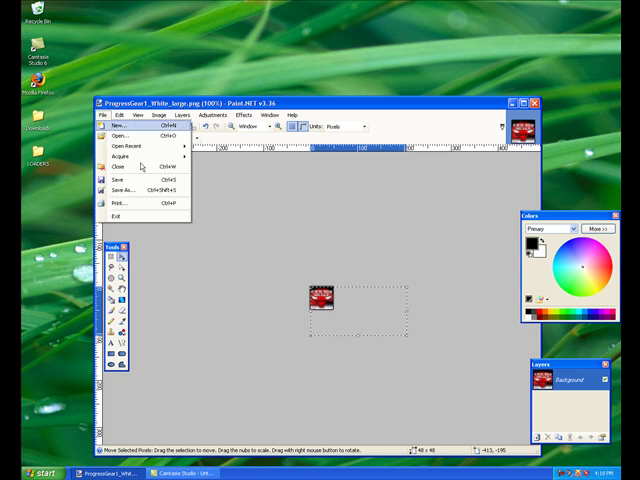
mouse_move(120, 188)
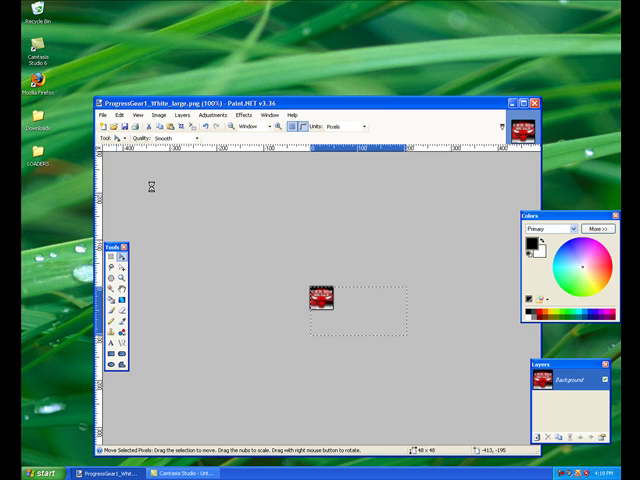
mouse_move(152, 190)
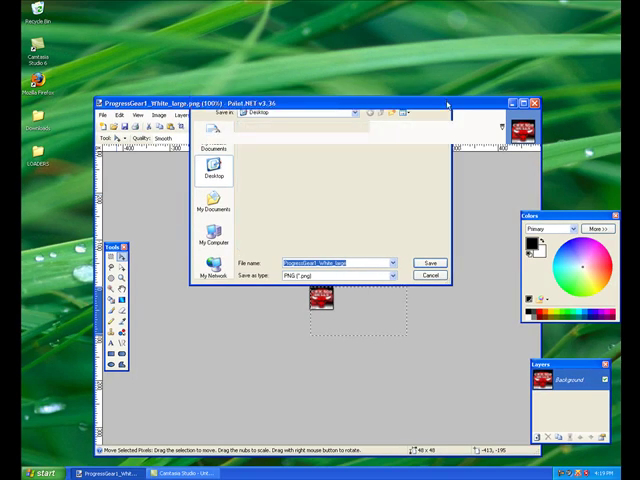
Step: Save the gear image copy and rotate it via the Image menu
click(430, 276)
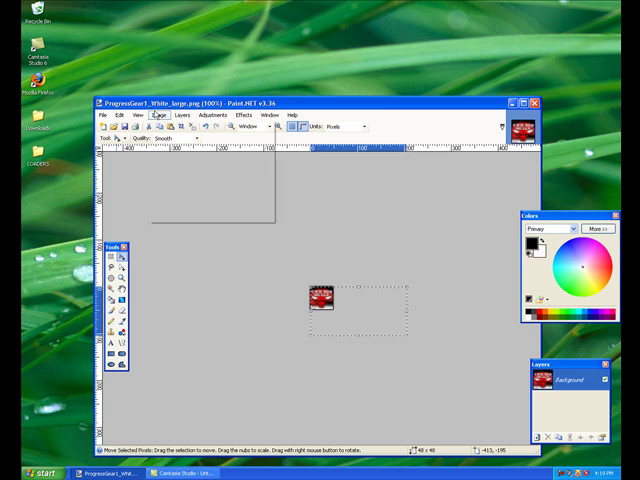
click(160, 122)
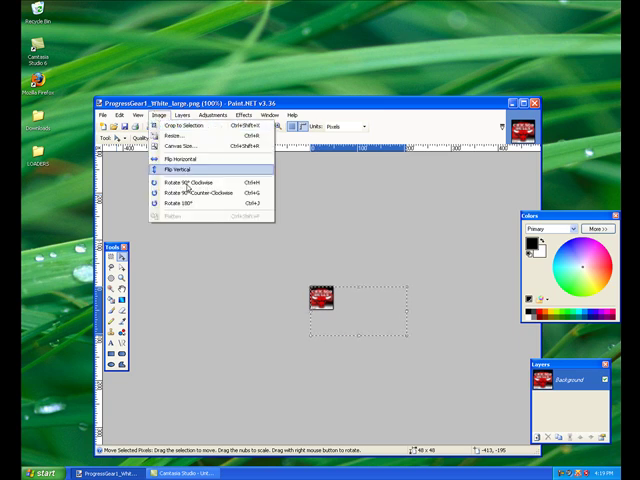
click(178, 170)
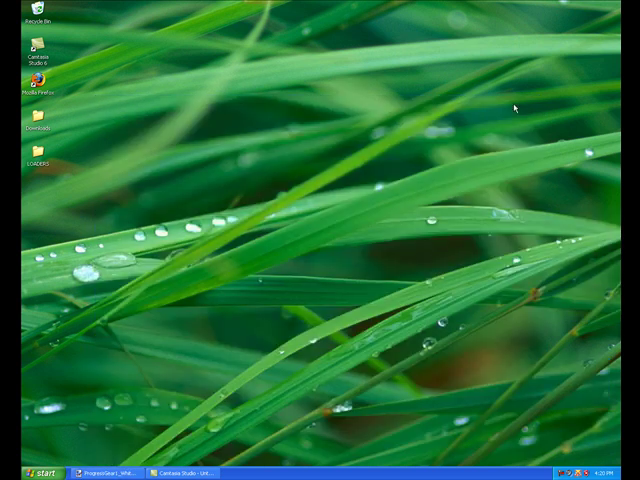
mouse_move(130, 132)
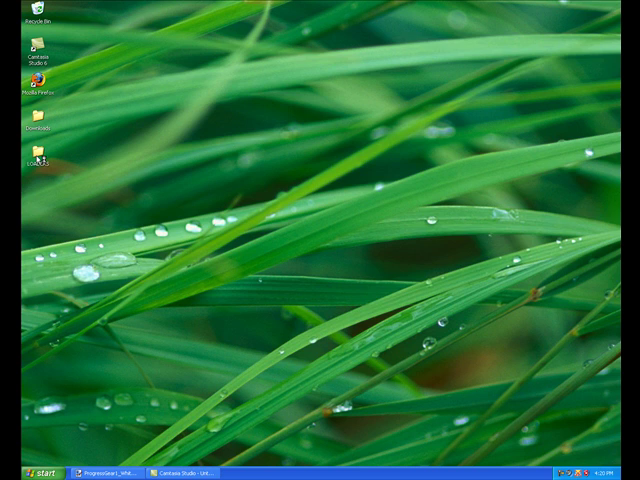
Step: Open the framework folder on the desktop that will hold the loader frames
double_click(32, 156)
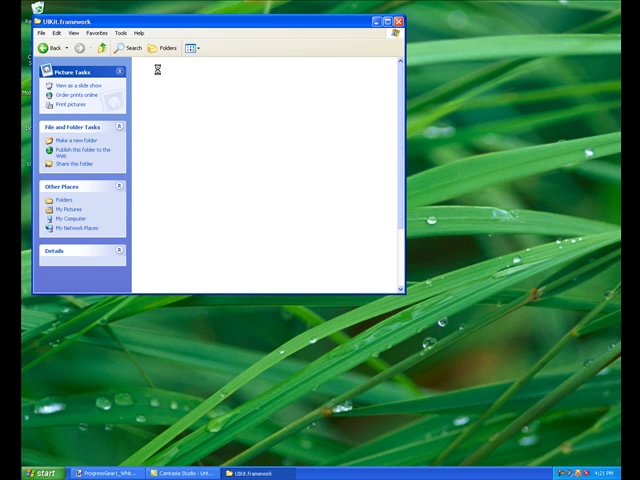
Step: Try opening a ProgressGear PNG frame, bringing up the Open With dialog
double_click(148, 72)
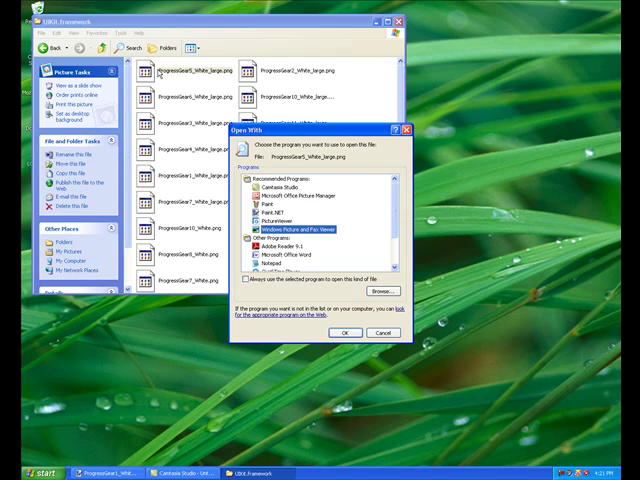
mouse_move(408, 136)
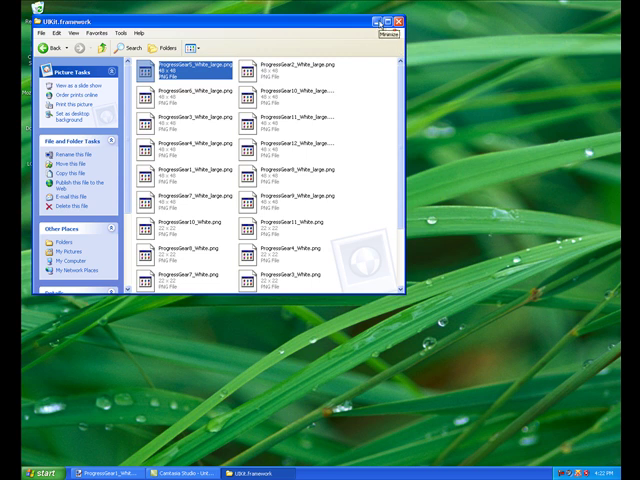
Step: Minimize the frames folder and launch WinSCP from the Start menu
click(380, 20)
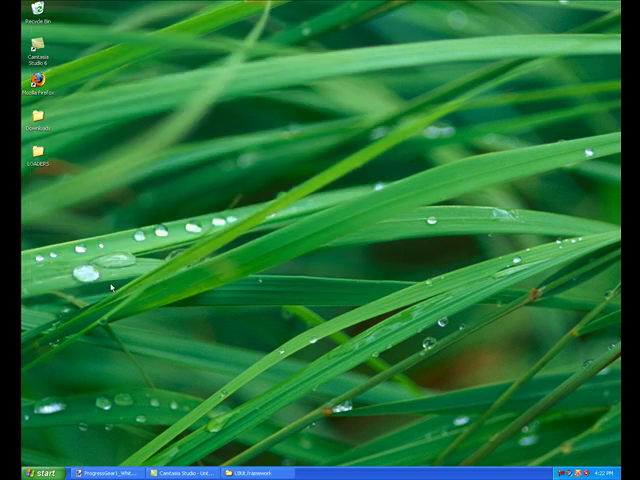
click(24, 472)
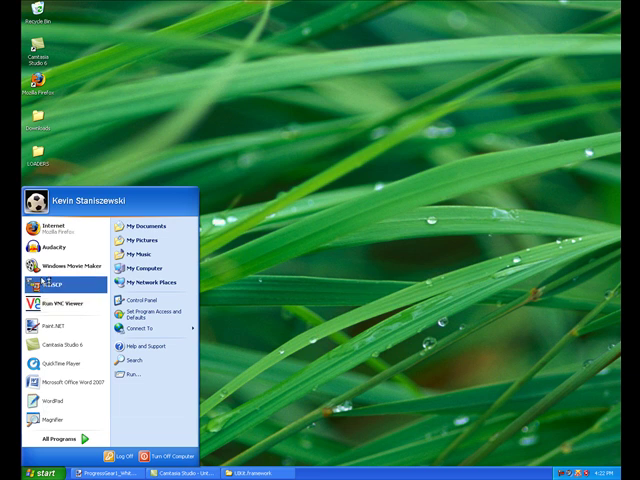
click(24, 472)
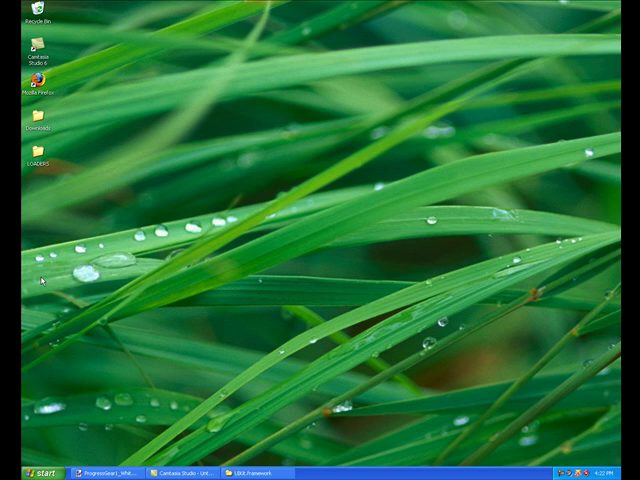
mouse_move(28, 460)
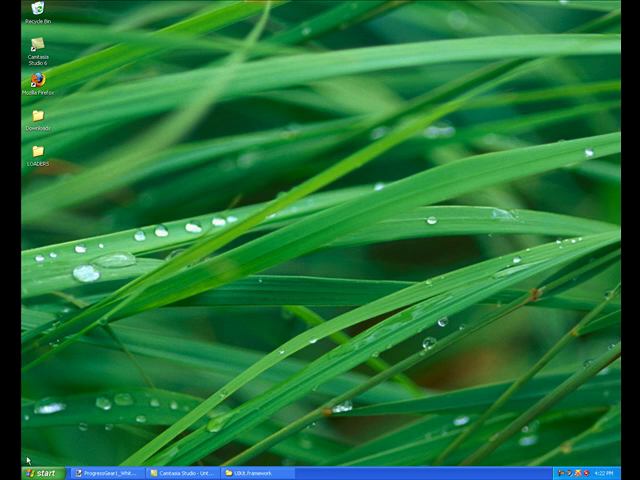
Step: Bring the WinSCP Login window to the front showing the saved iPod site
click(20, 460)
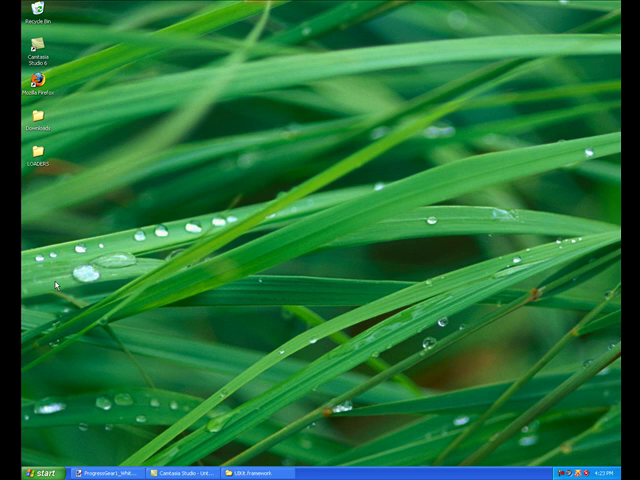
mouse_move(58, 288)
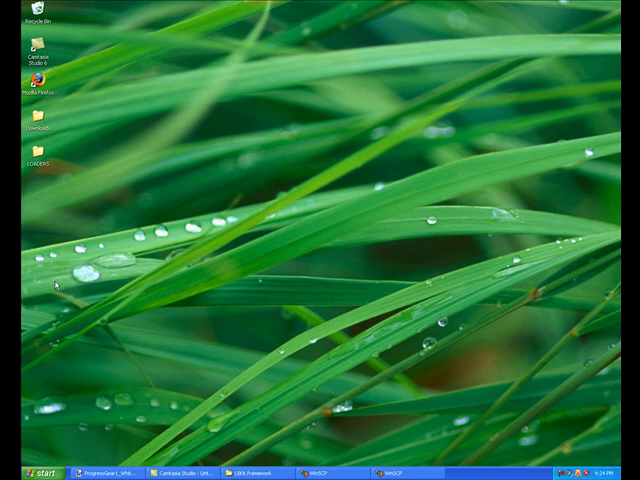
click(324, 472)
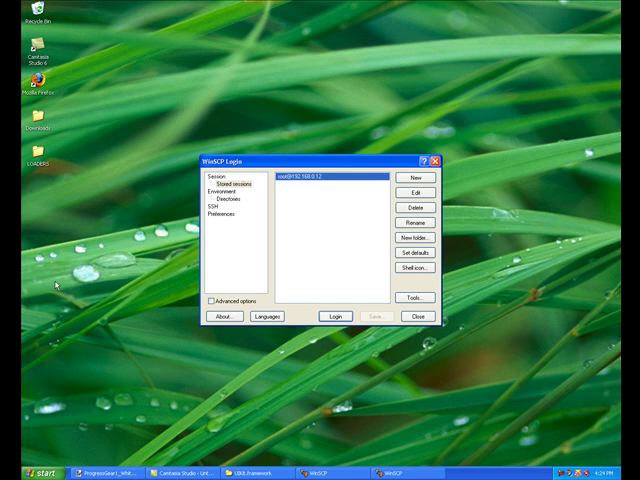